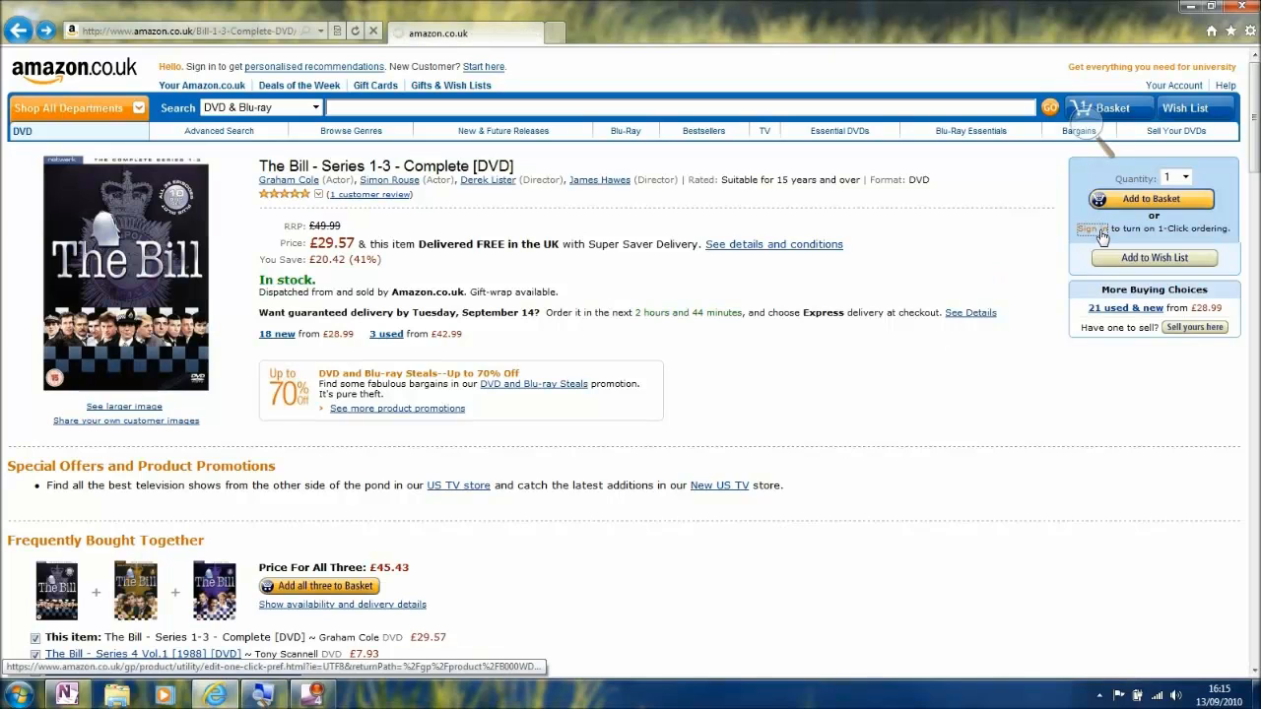
Go to the Amazon.co.uk sign-in page from the product page via the sign-in link
{"action": "left_click", "coordinate": [1096, 229]}
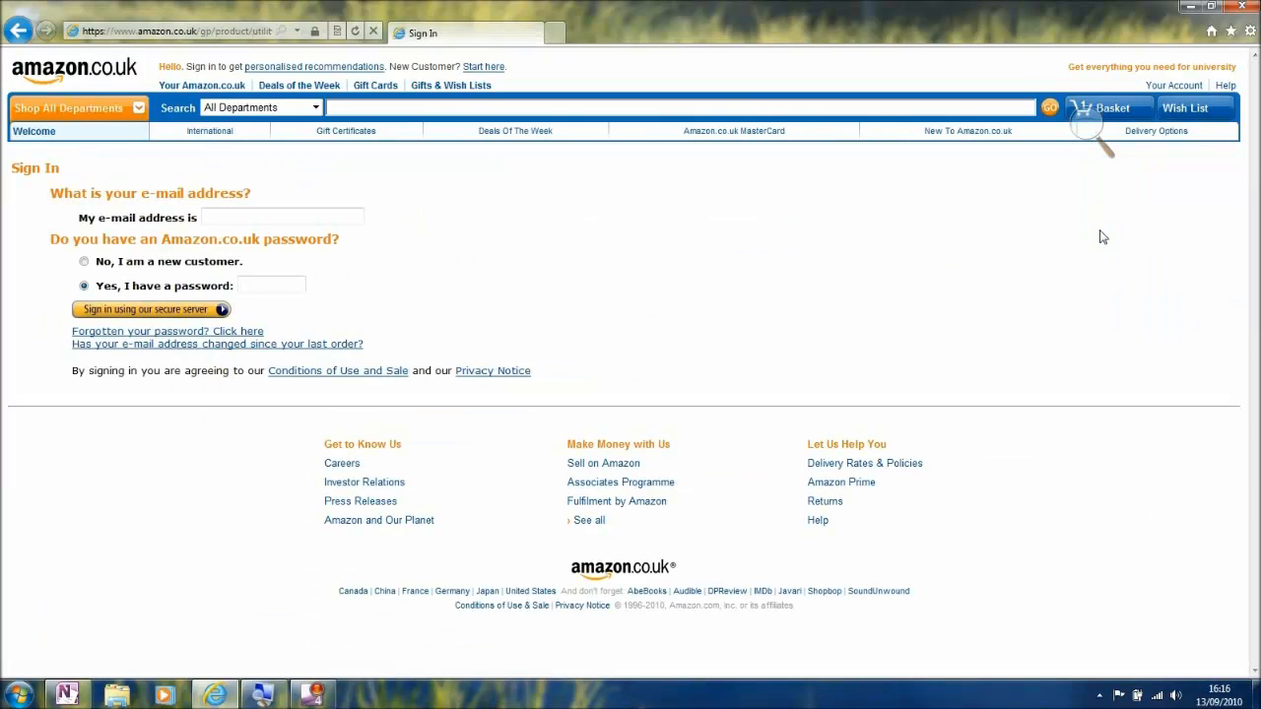
{"action": "mouse_move", "coordinate": [540, 228]}
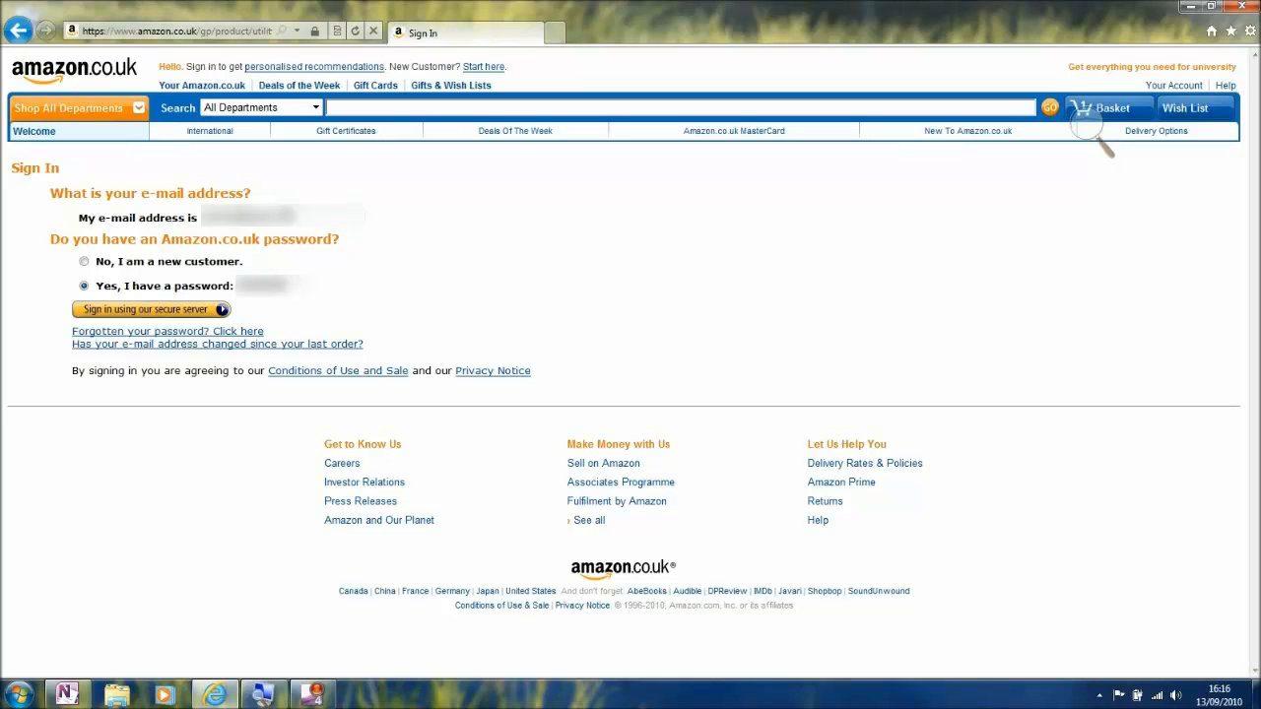
Sign in via the secure server so the notification bar offers to remember the password
{"action": "left_click", "coordinate": [153, 307]}
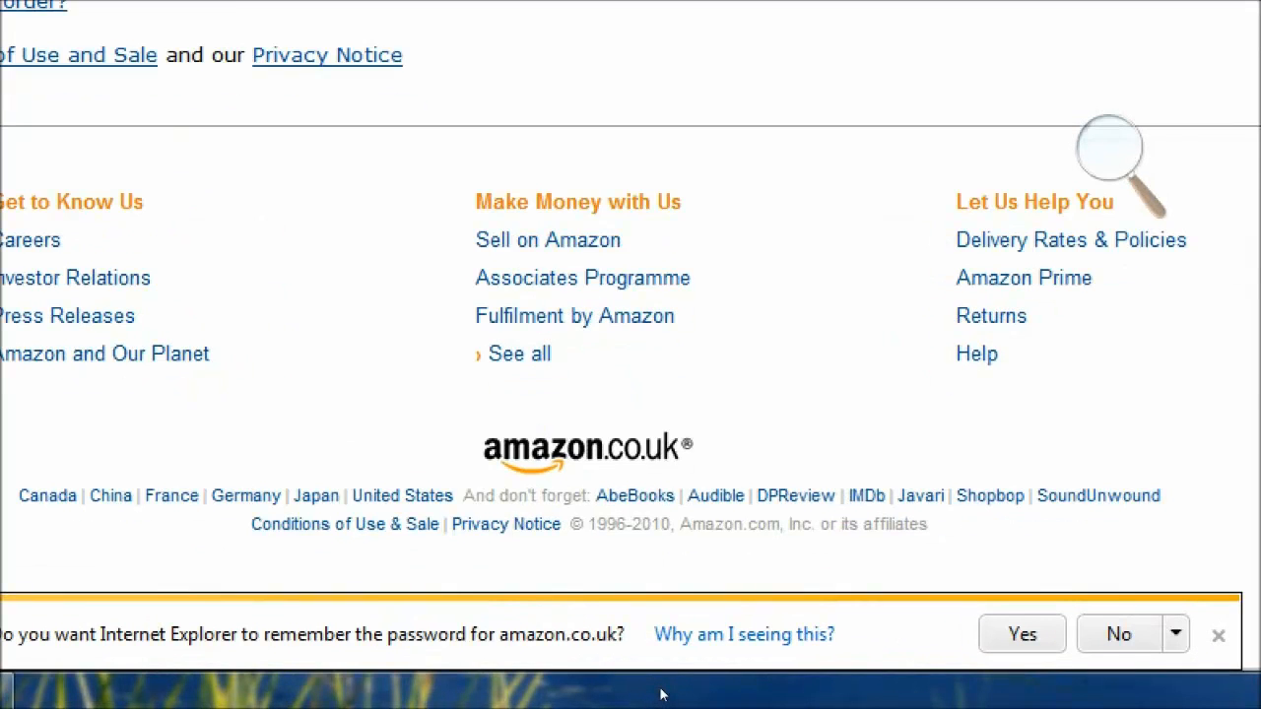
{"action": "scroll", "scroll_direction": "down", "scroll_amount": 3}
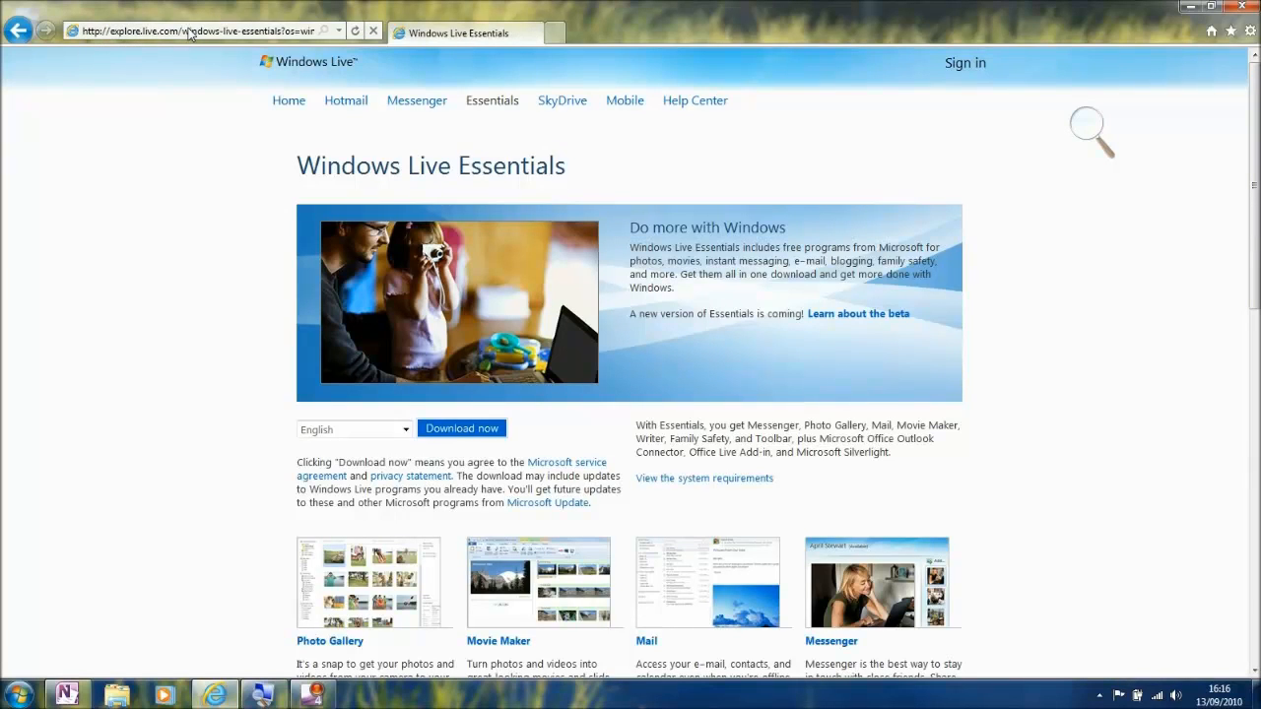
{"action": "mouse_move", "coordinate": [461, 438]}
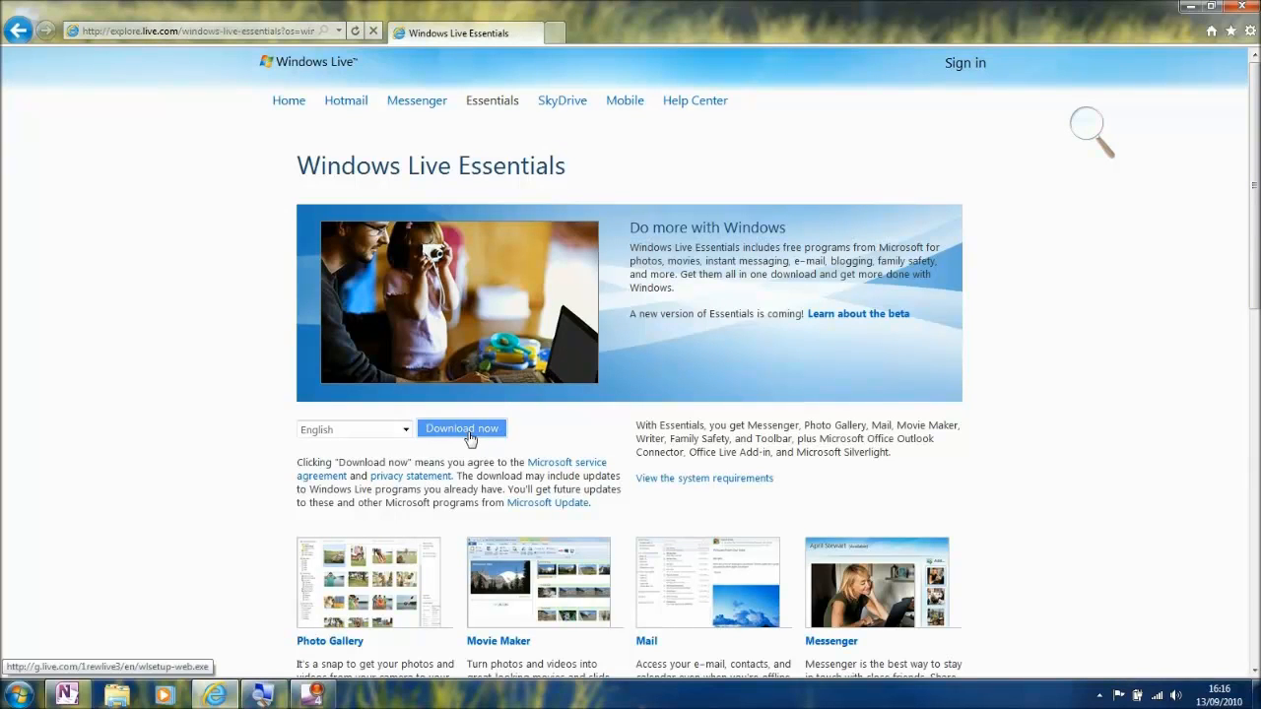
Start the Windows Live Essentials download so the bar offers Run, Save or Cancel for wlsetup-web.exe
{"action": "left_click", "coordinate": [461, 428]}
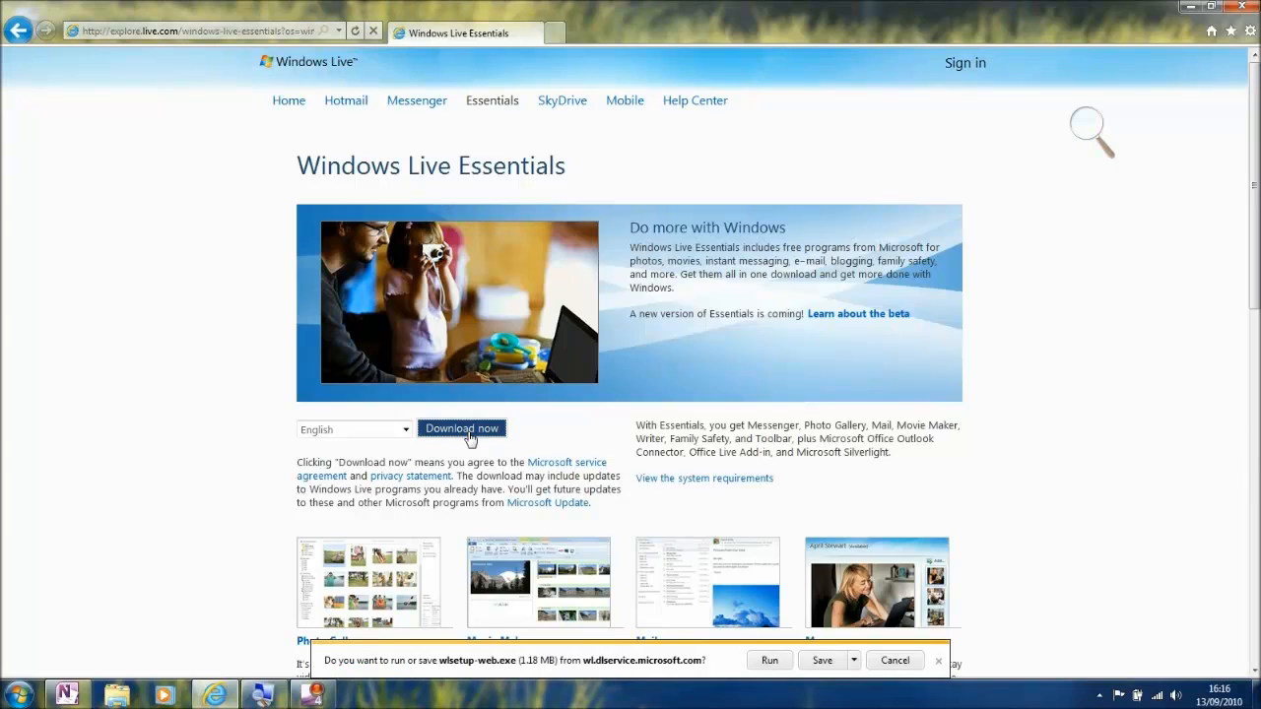